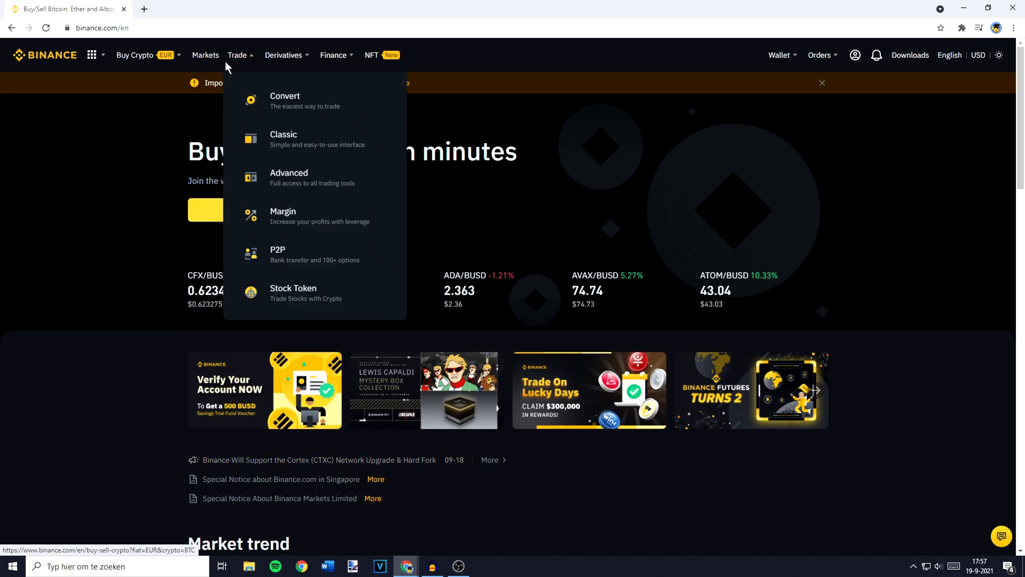
Step: Go to the Markets page listing all spot trading pairs
click(205, 55)
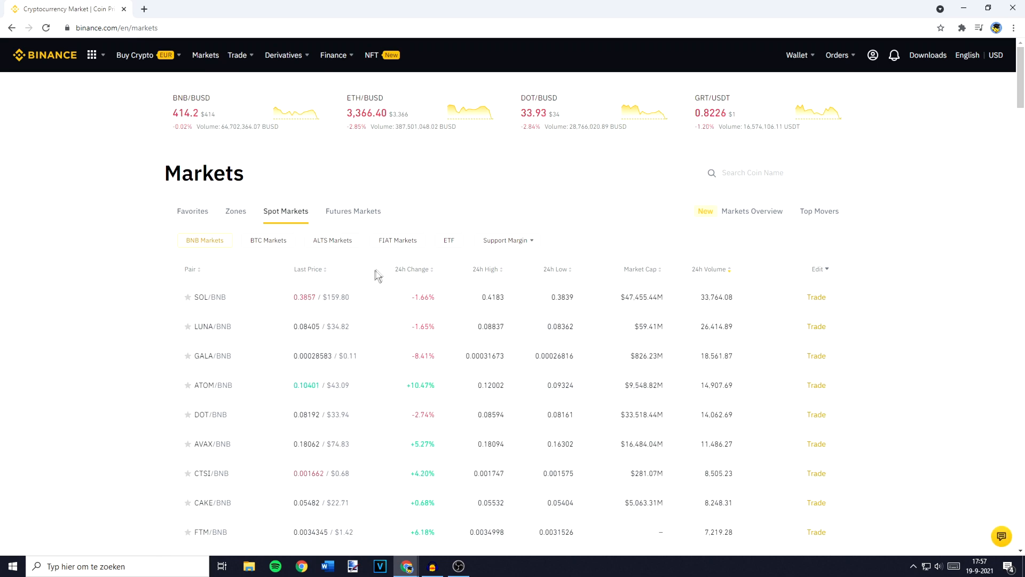
Step: Filter fiat markets by 'avaxusd' and open the AVAX/USDT trading page
click(397, 241)
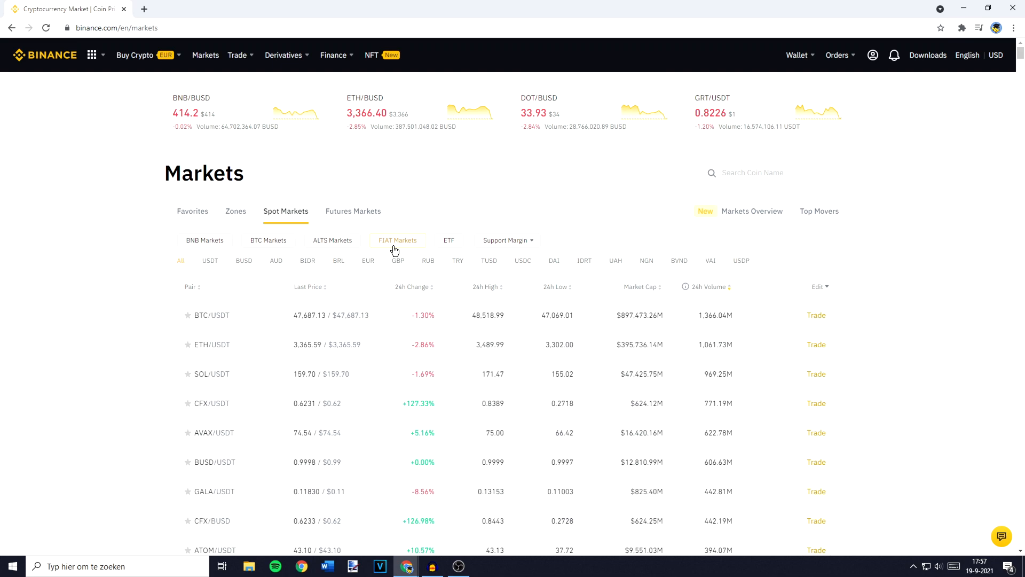
click(777, 173)
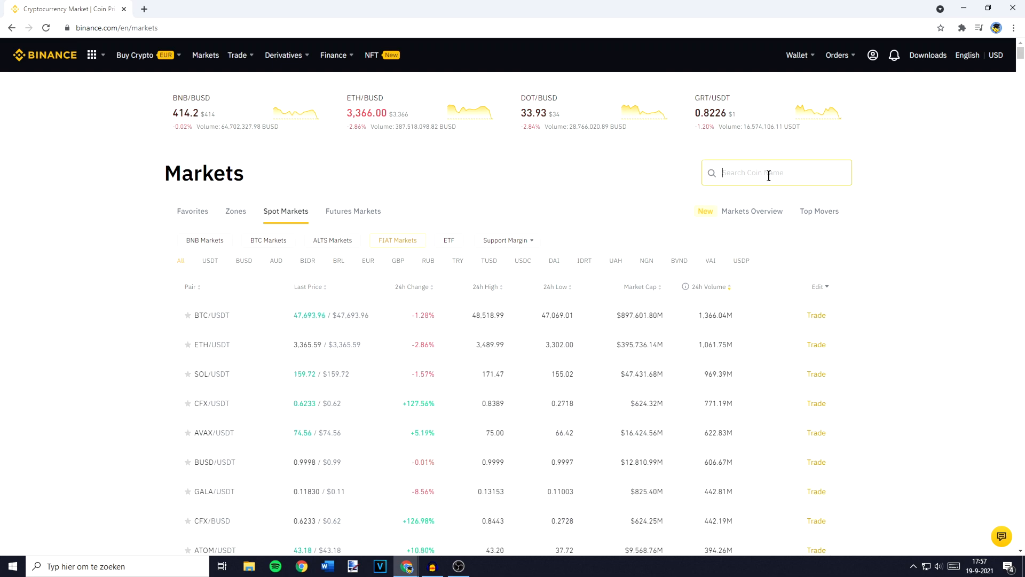
text(avaxusdt)
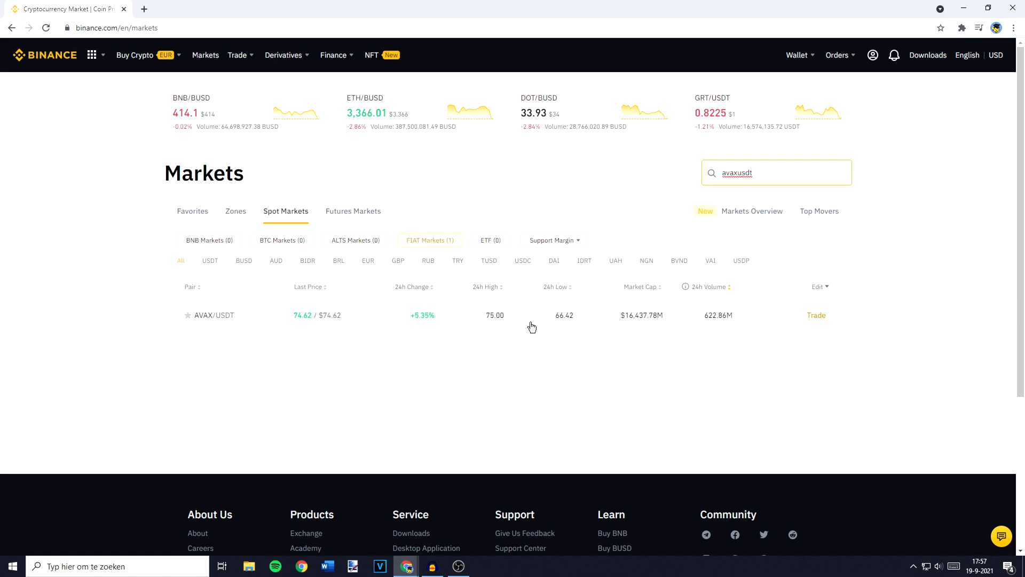
click(815, 314)
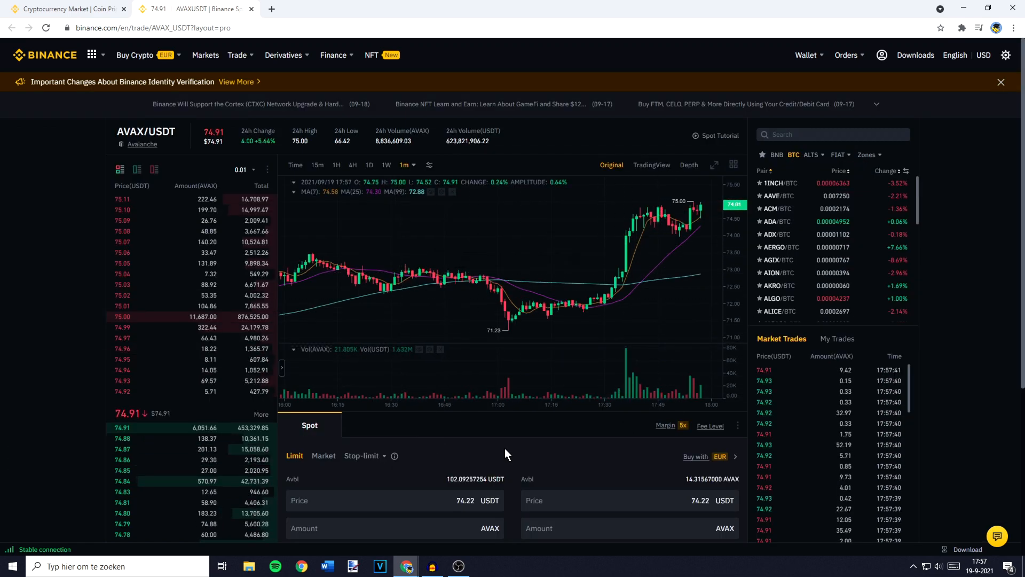
Step: Scroll down to the AVAX/USDT Spot order panel with its buy form
scroll(down, 3)
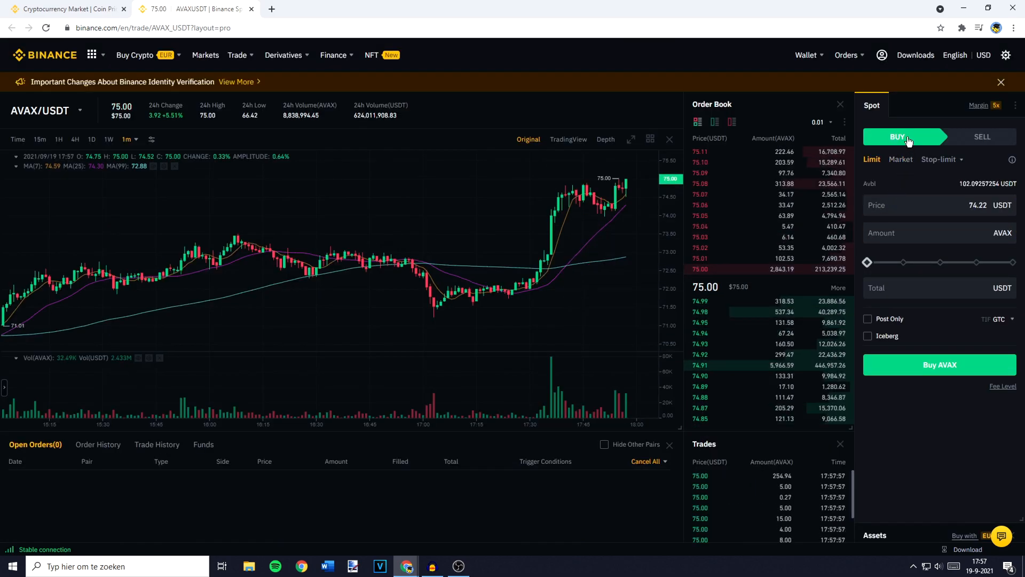
Step: Set the buy order to Market with a total of 100 USDT
click(901, 159)
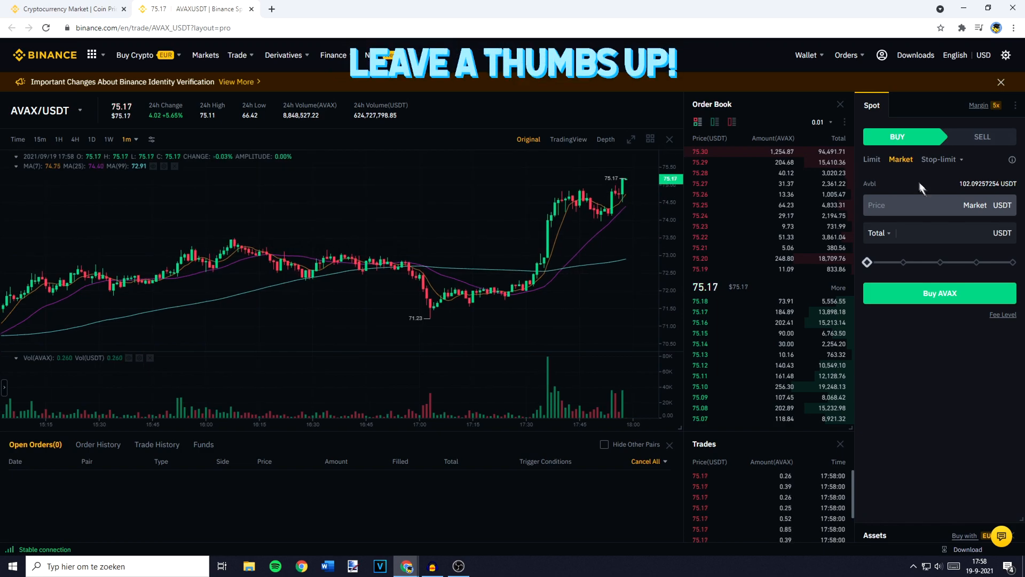
click(936, 233)
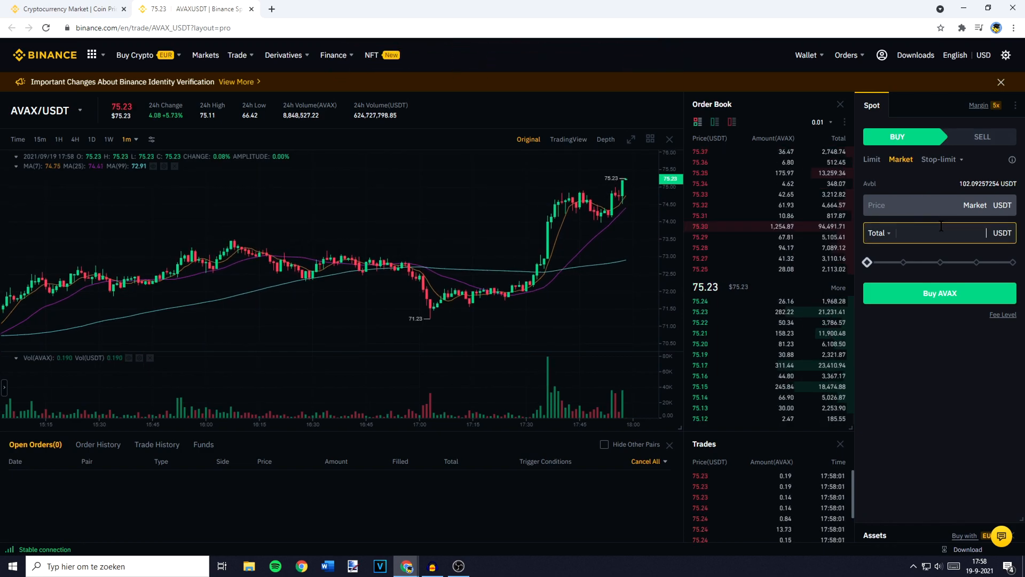
text(100)
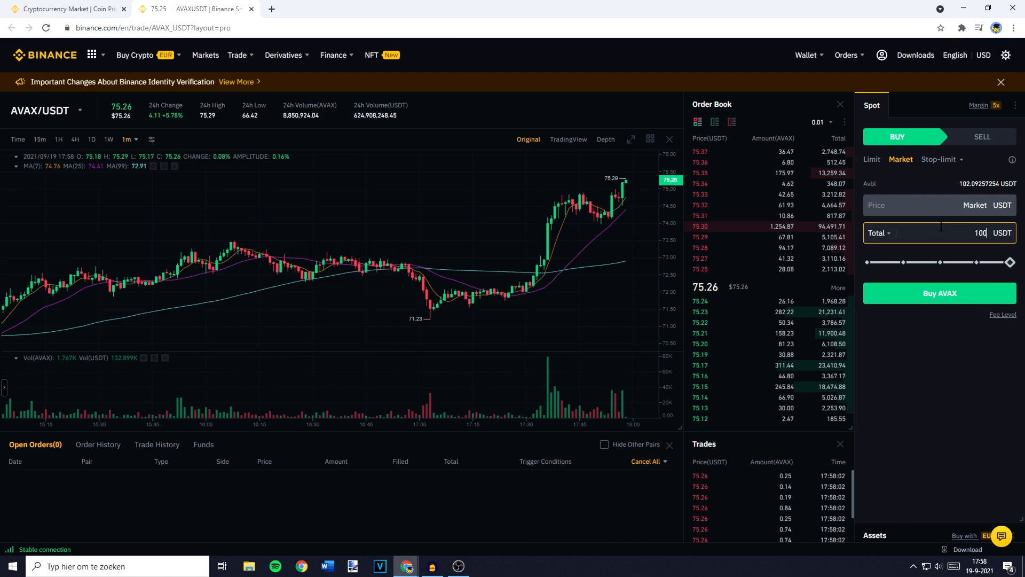